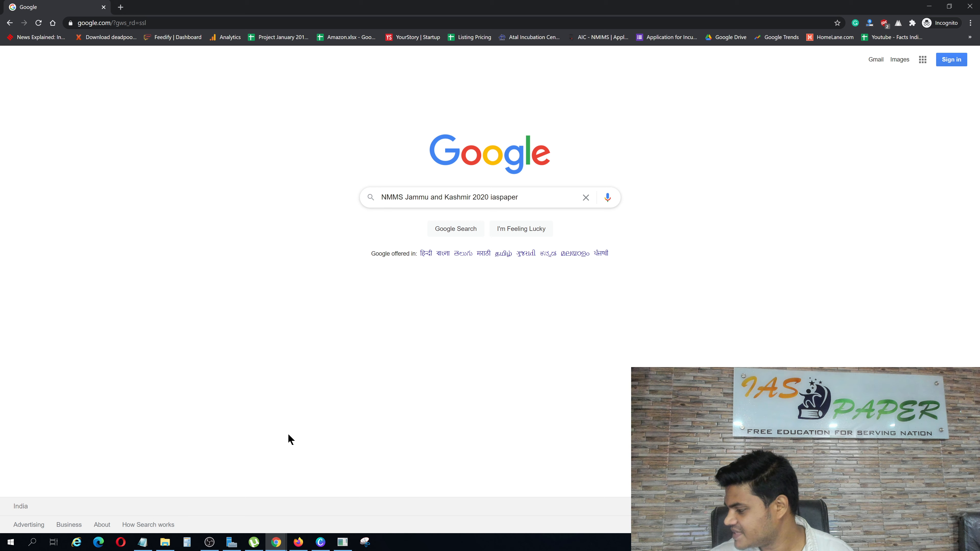
- Run the Google search and open the IASPaper 'NMMS Jammu and Kashmir 2020' result
{"action": "left_click", "coordinate": [456, 228]}
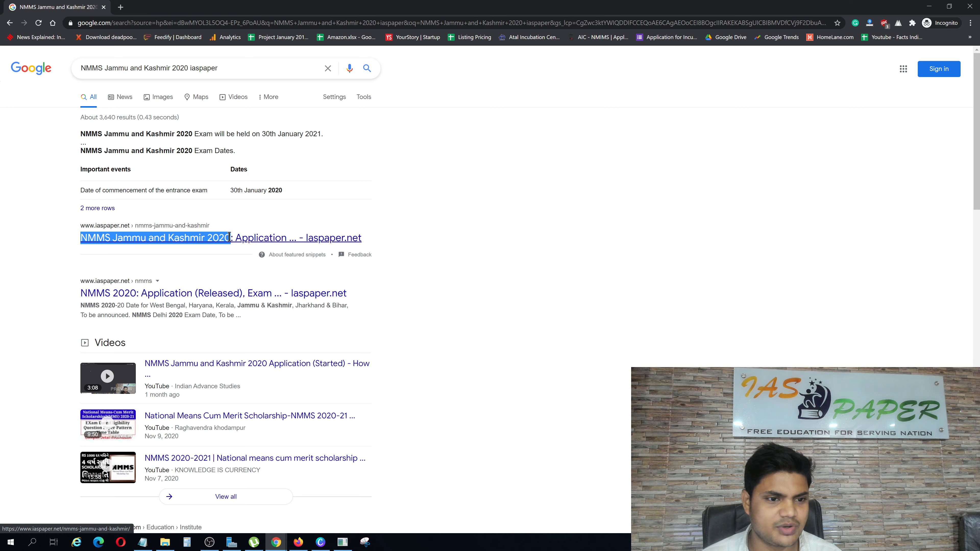
{"action": "left_click", "coordinate": [155, 237]}
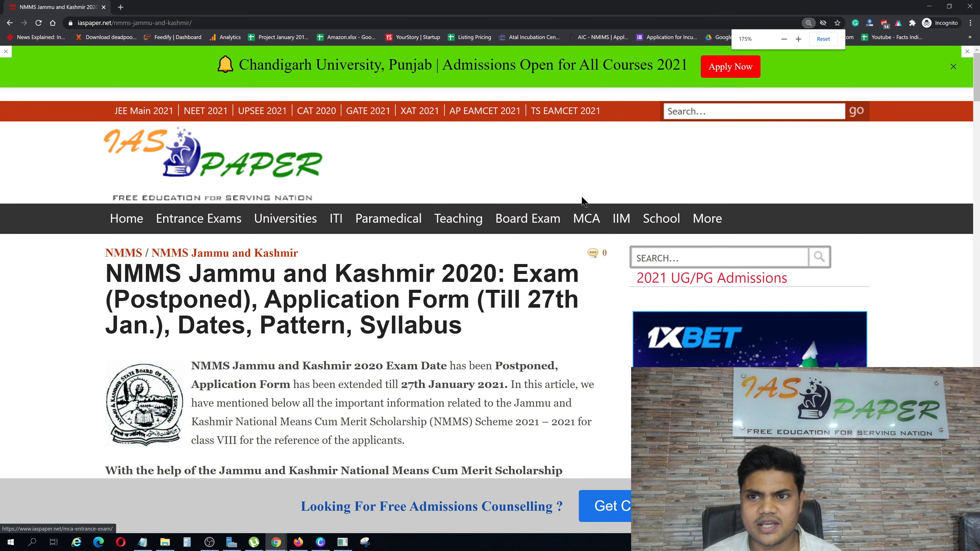
- Scroll the article down to the 'Notification – Exam Postponed' box
{"action": "scroll", "scroll_direction": "down", "scroll_amount": 3}
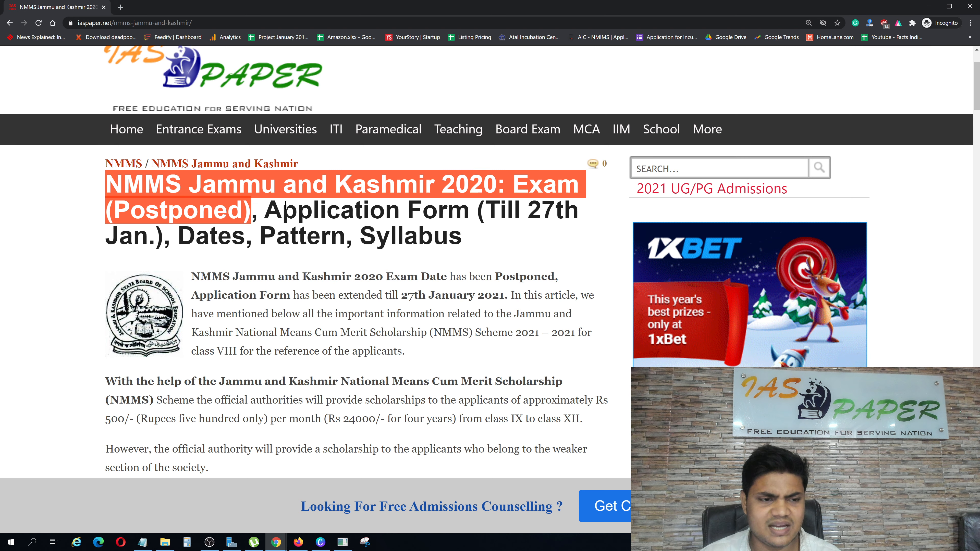
{"action": "scroll", "scroll_direction": "down", "scroll_amount": 3}
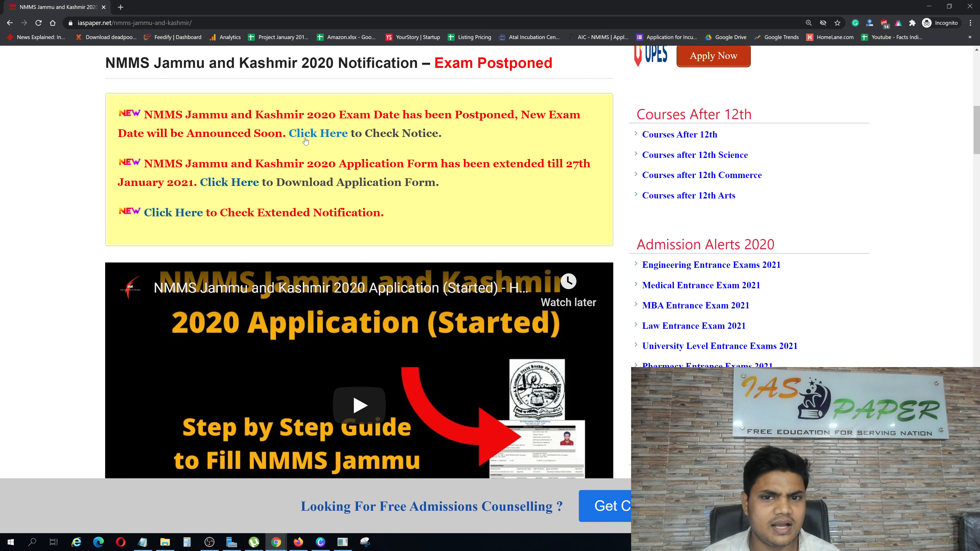
- Open the JKBOSE exam-postponement notice PDF via 'Click Here to Check Notice' and read it
{"action": "left_click", "coordinate": [317, 133]}
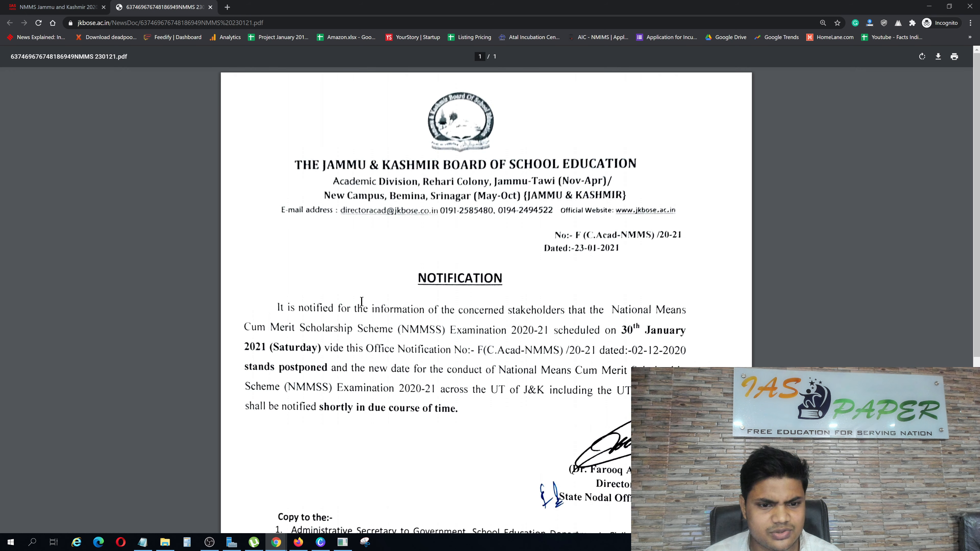
{"action": "mouse_move", "coordinate": [618, 306]}
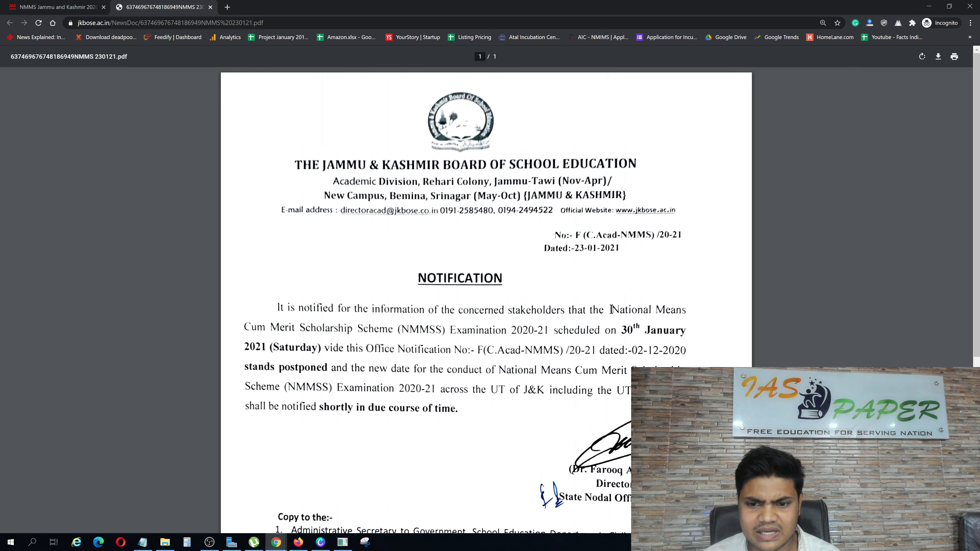
{"action": "scroll", "scroll_direction": "down", "scroll_amount": 3}
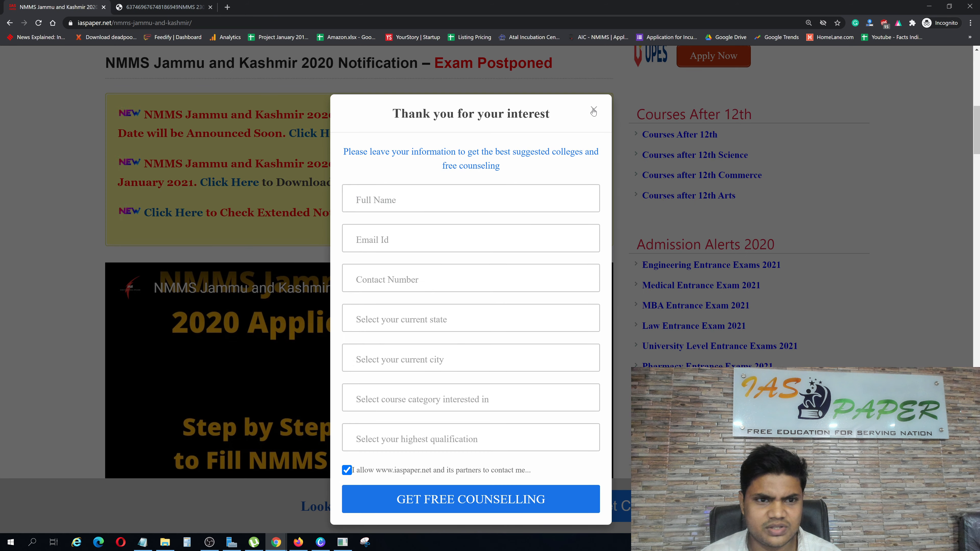
- Dismiss the counselling popup, review the Exam Dates table, and return to the notice PDF tab
{"action": "left_click", "coordinate": [593, 112]}
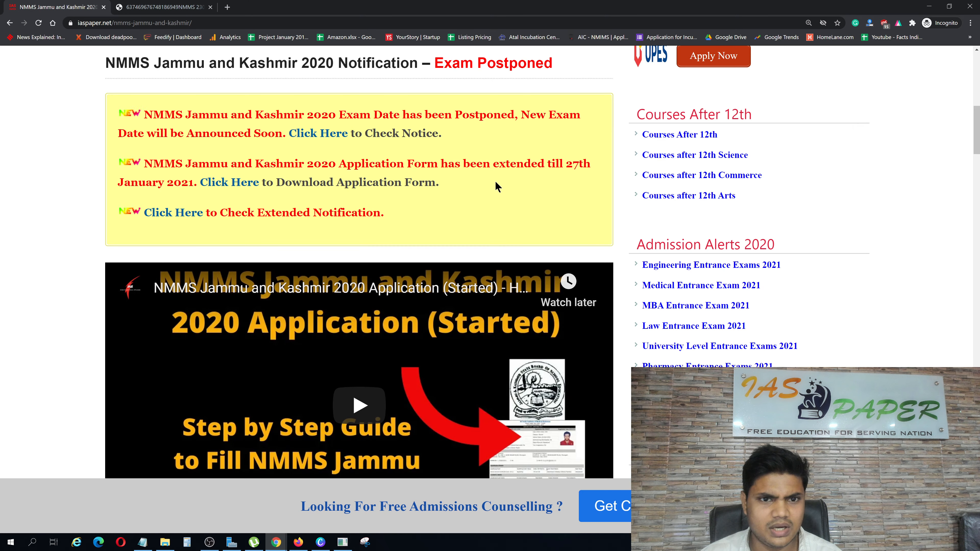
{"action": "scroll", "scroll_direction": "down", "scroll_amount": 3}
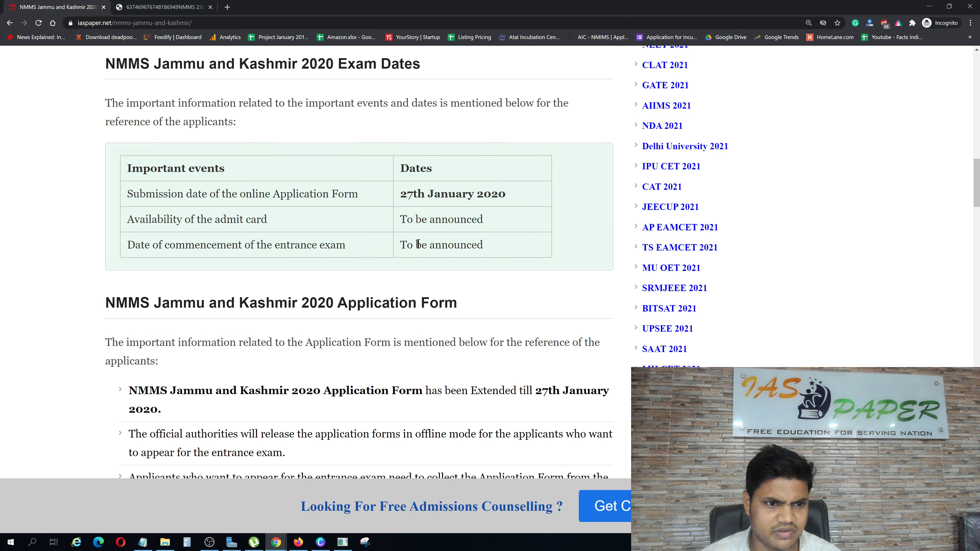
{"action": "scroll", "scroll_direction": "up", "scroll_amount": 3}
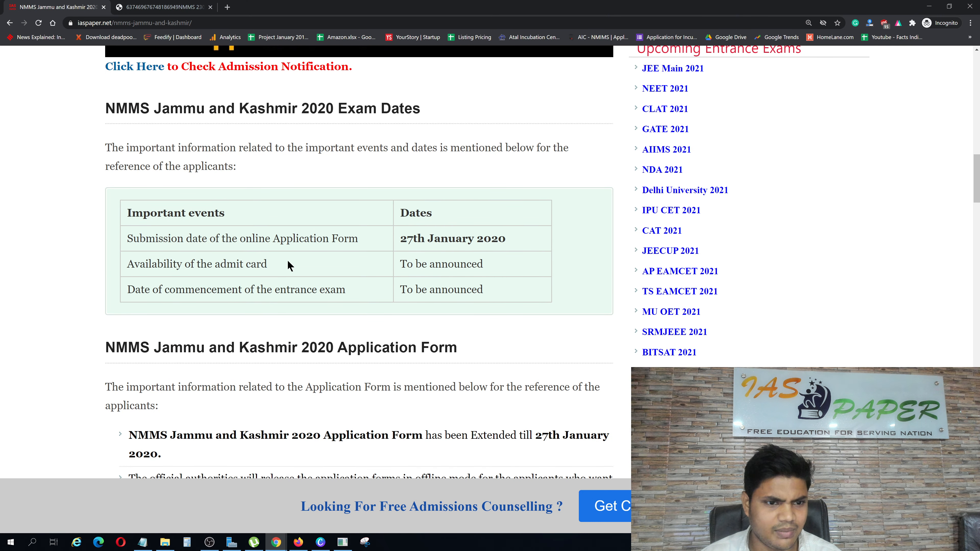
{"action": "mouse_move", "coordinate": [185, 50]}
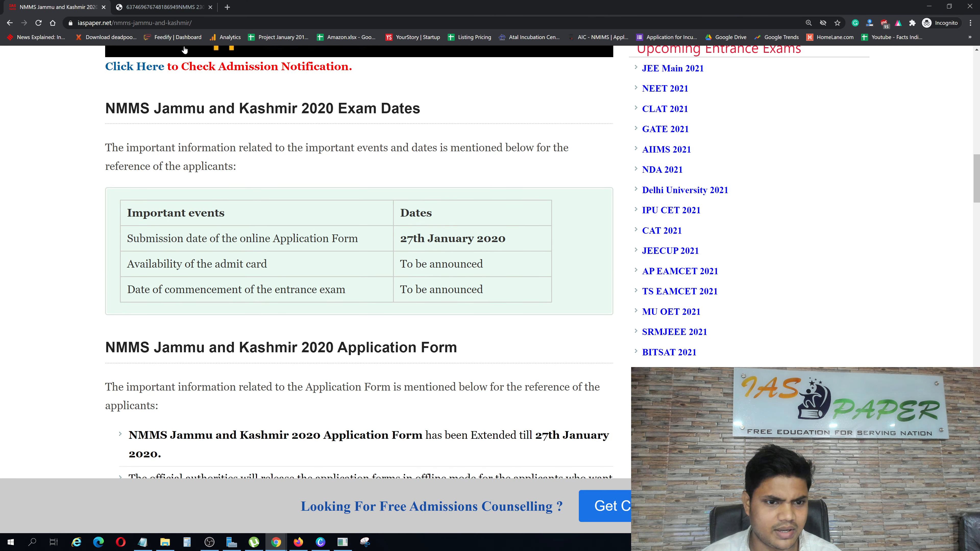
{"action": "left_click", "coordinate": [163, 6]}
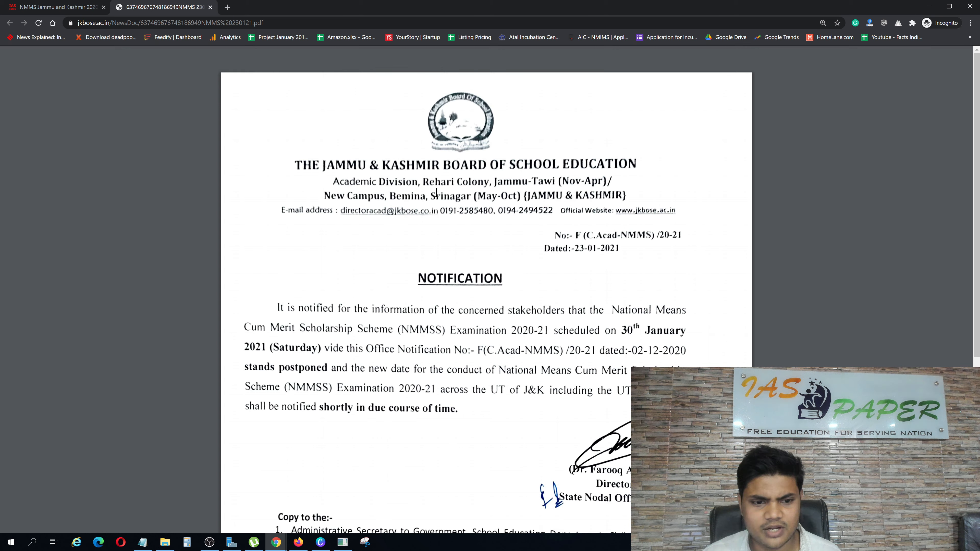